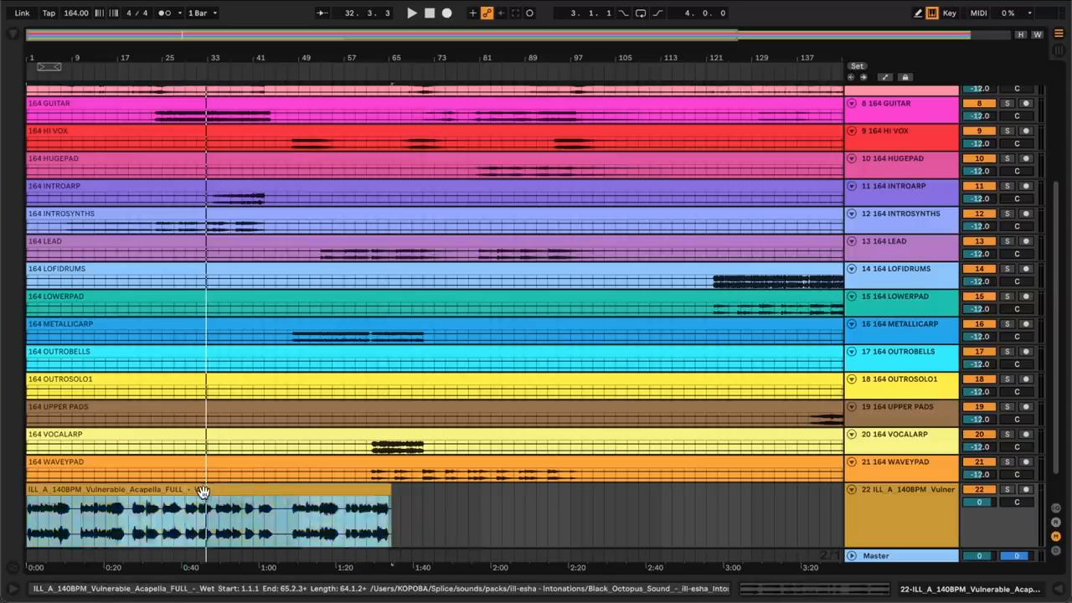
# - Open the acapella clip on track 22 in Clip View to reach its sample settings
pyautogui.doubleClick(201, 516)
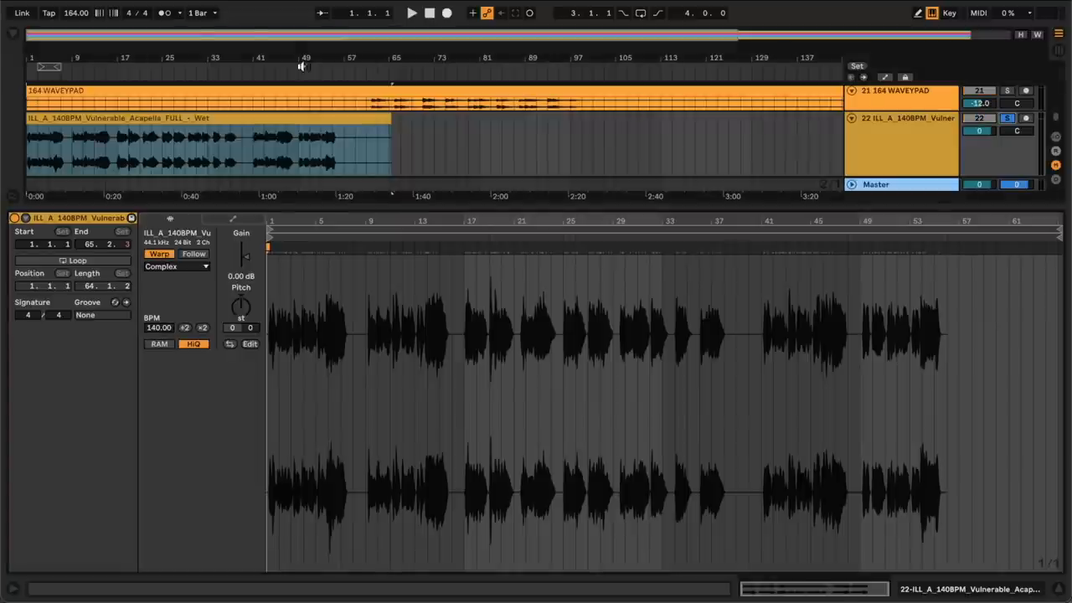
# - Transpose the Complex-warped acapella clip up +6 semitones
pyautogui.click(118, 150)
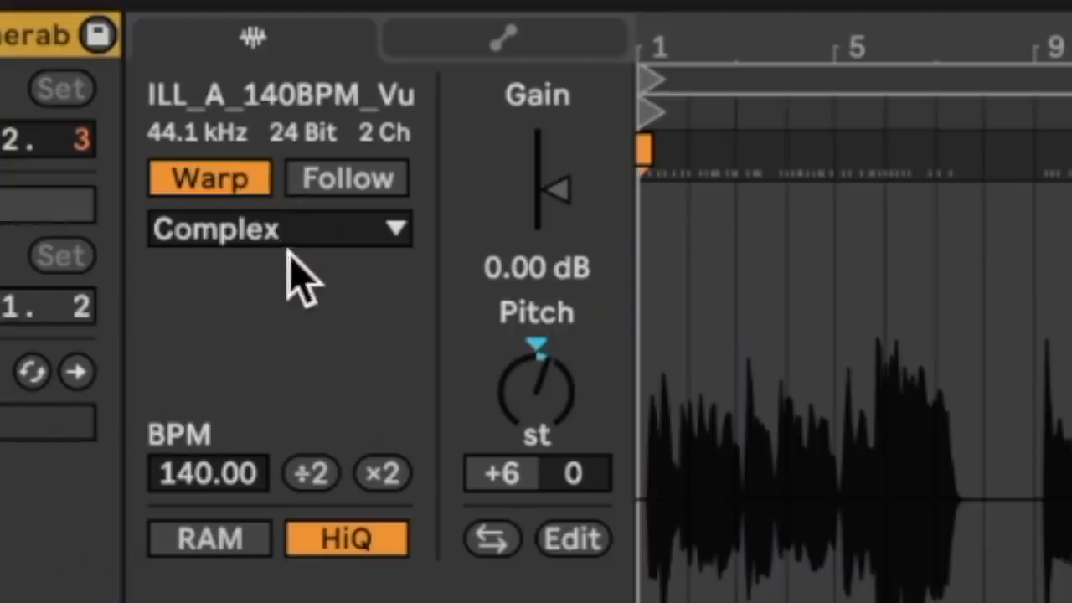
# - Close Clip View to show the full multitrack arrangement from 808PAD down
pyautogui.click(278, 228)
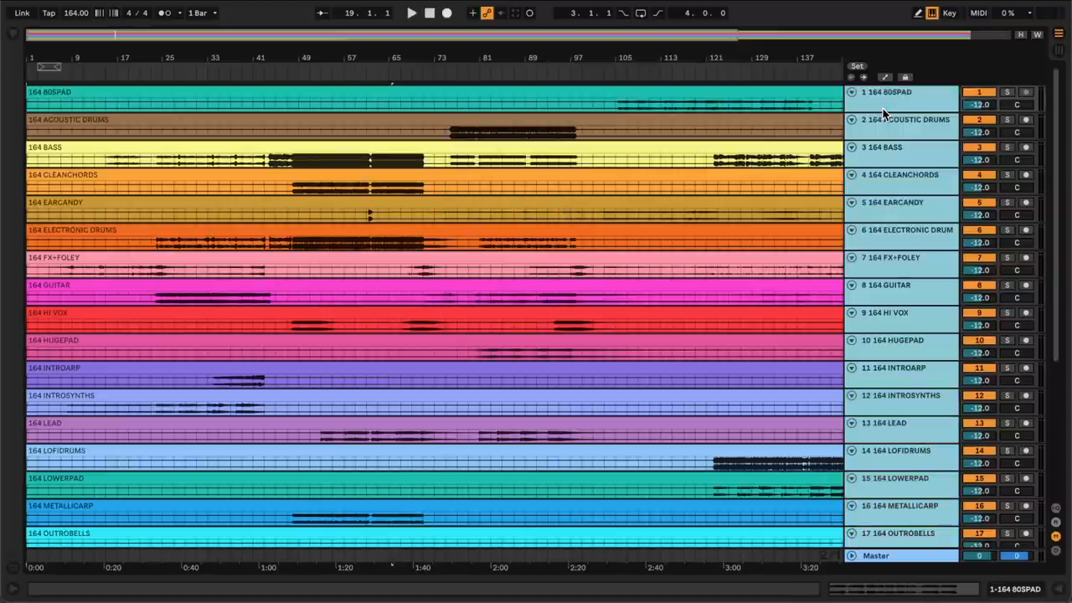
# - Add a locator at bar 1 and name it VERSE 1
pyautogui.click(47, 315)
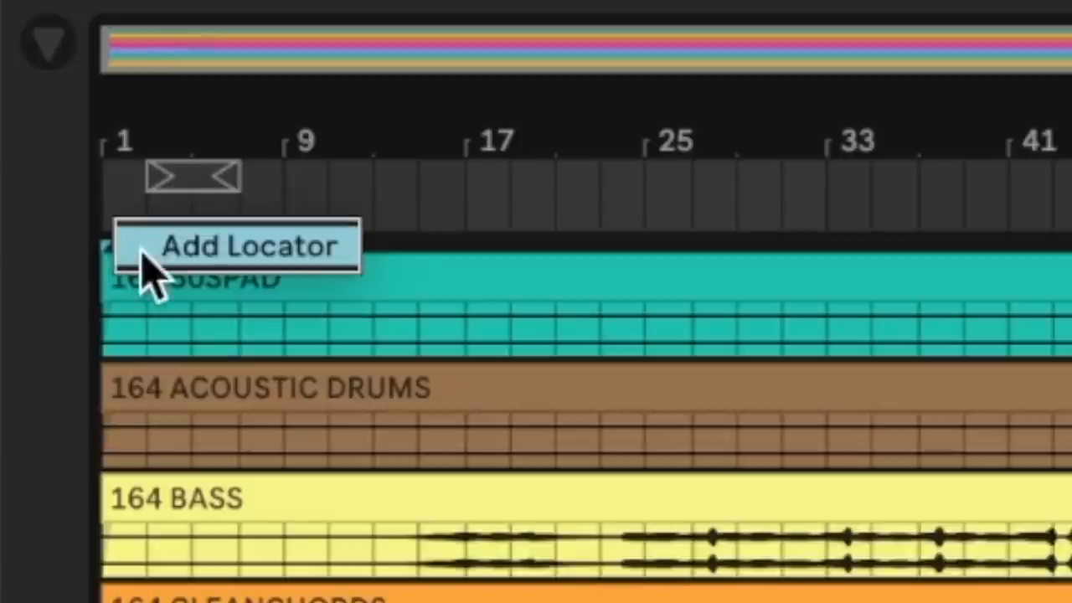
pyautogui.click(247, 245)
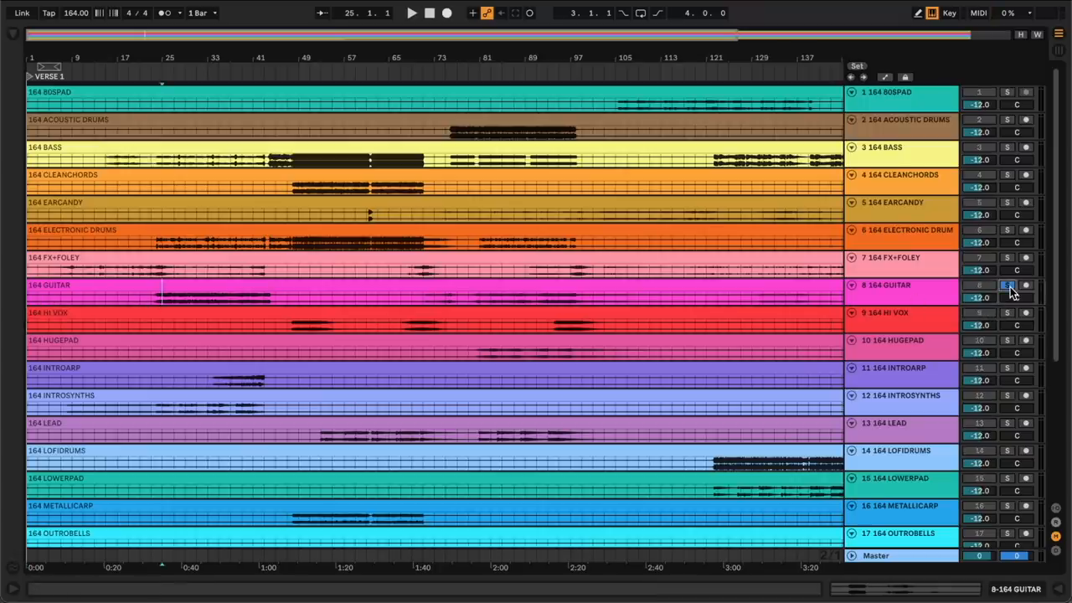
pyautogui.click(412, 15)
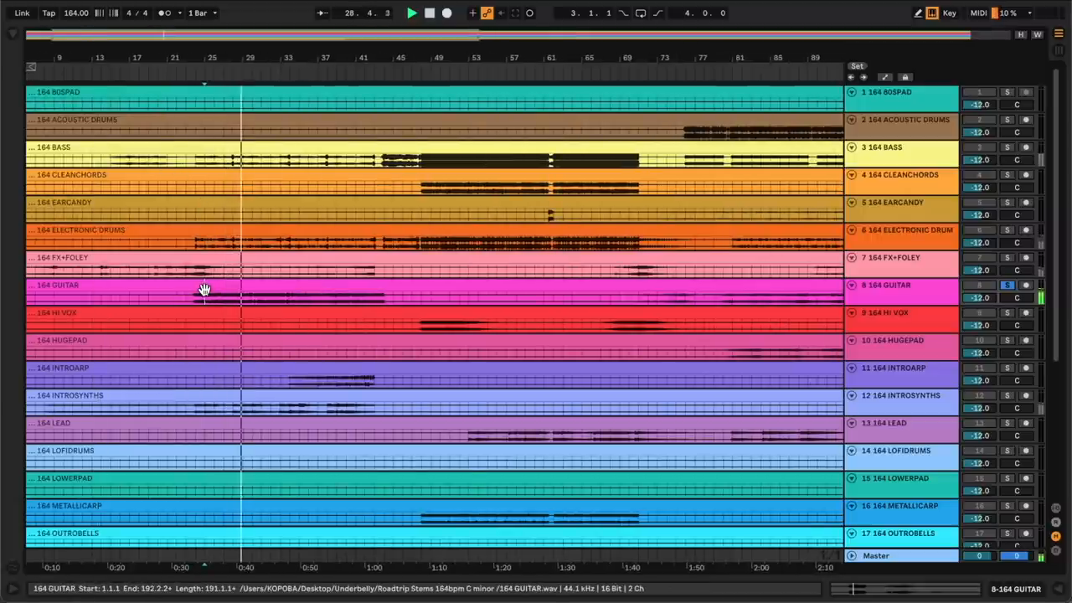
pyautogui.moveTo(197, 298); pyautogui.dragTo(344, 298)
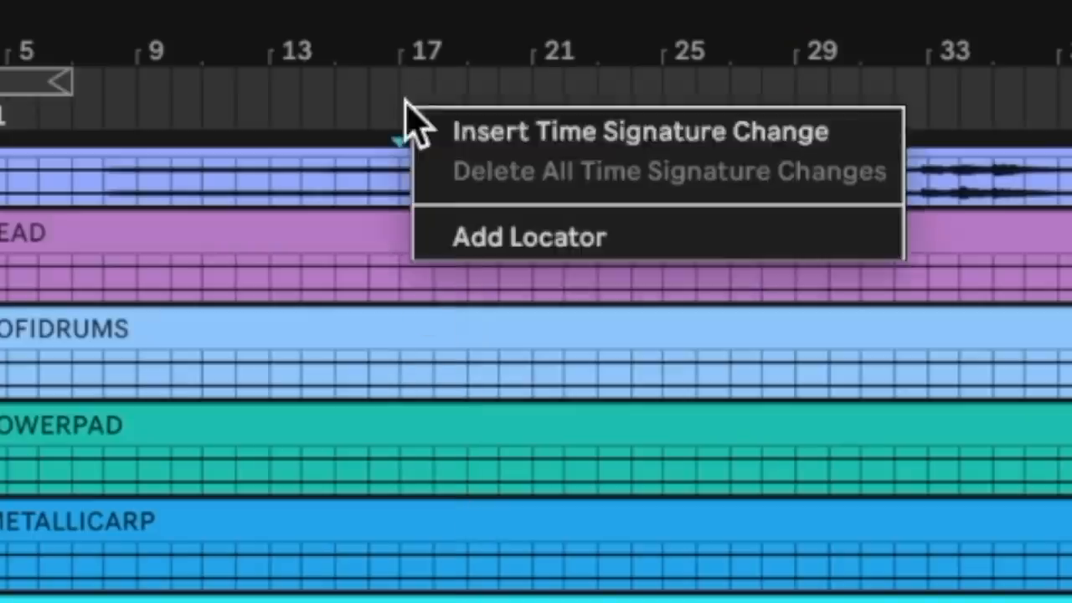
# - Add a locator at bar 17 and name it PRECHORUS
pyautogui.click(530, 237)
pyautogui.write('PRECHORUS')
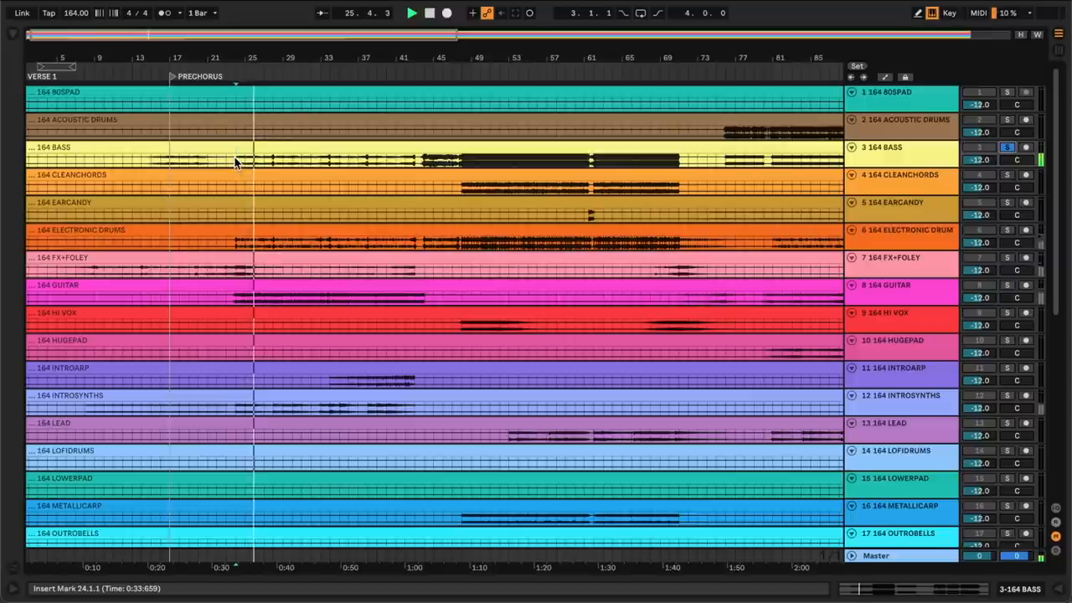
# - Copy a section of the 164 BASS stem and paste it twice more onto track 25 BASS
pyautogui.moveTo(265, 161); pyautogui.dragTo(327, 161)
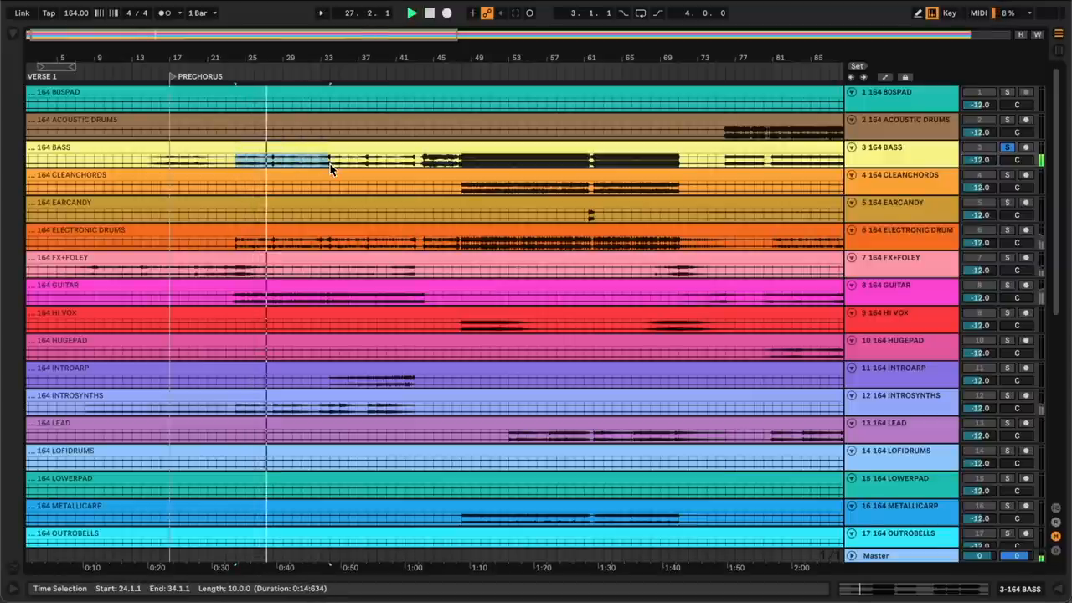
pyautogui.scroll(-3)
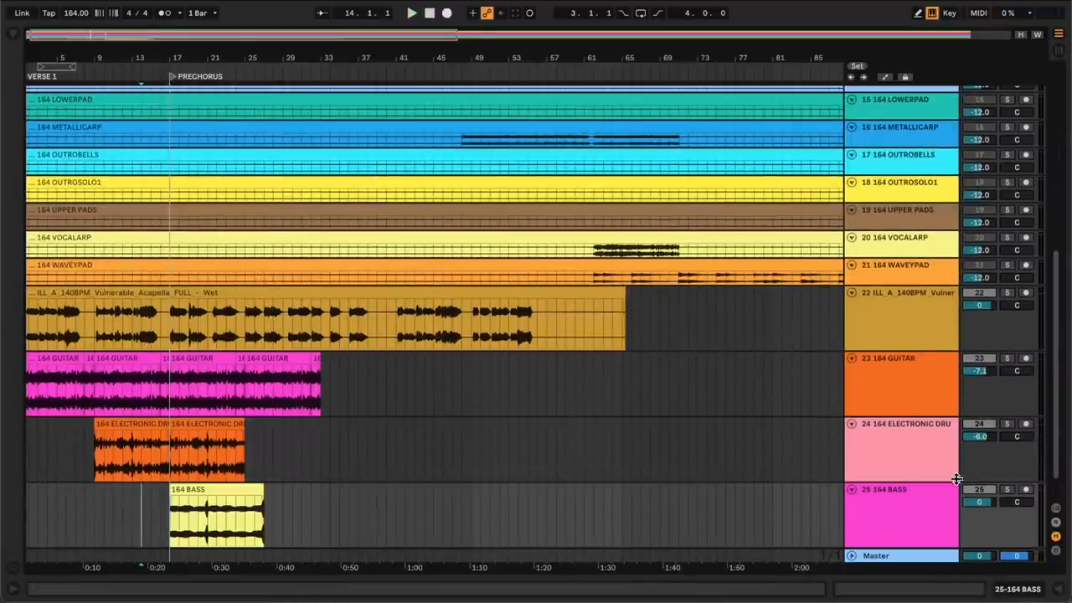
pyautogui.click(412, 14)
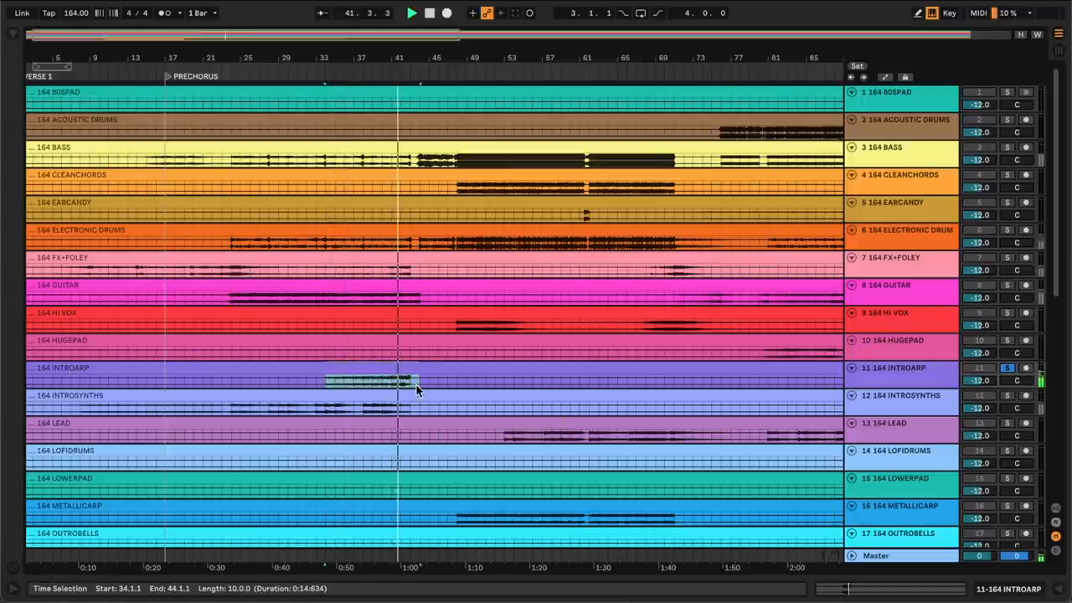
pyautogui.scroll(-3)
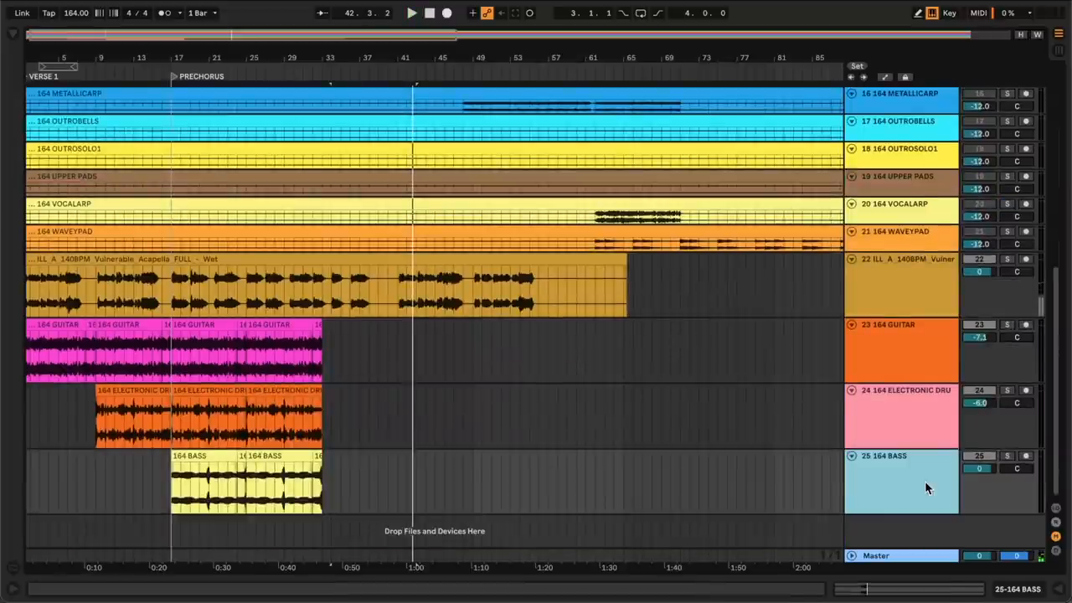